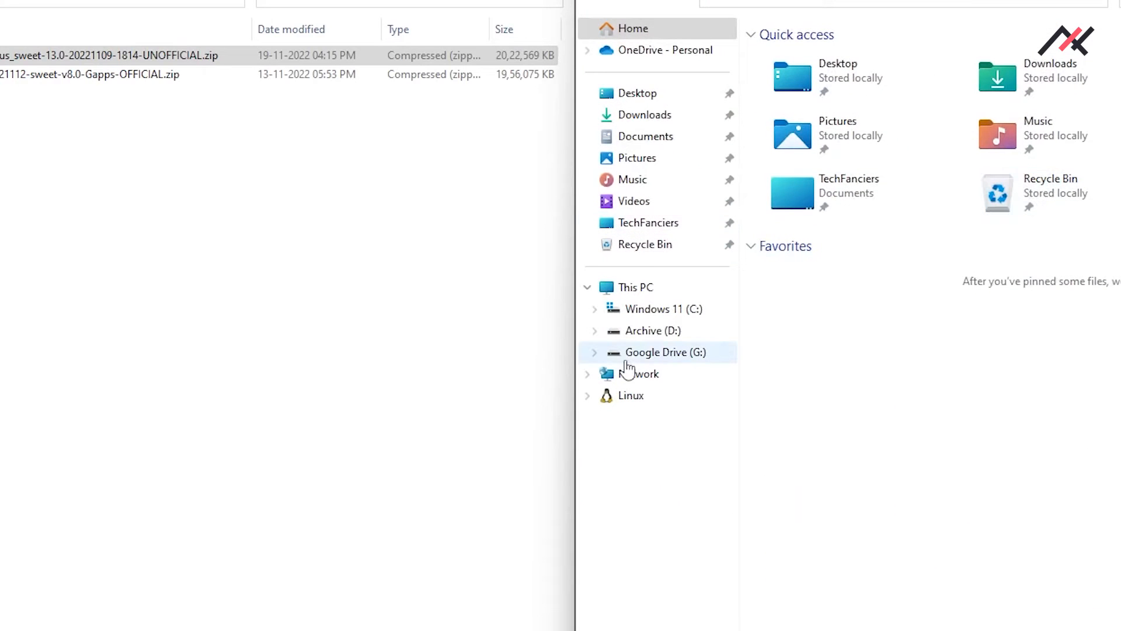
Open Archive (D:) and then the ADB and Fastboot tool folder in File Explorer
click(650, 330)
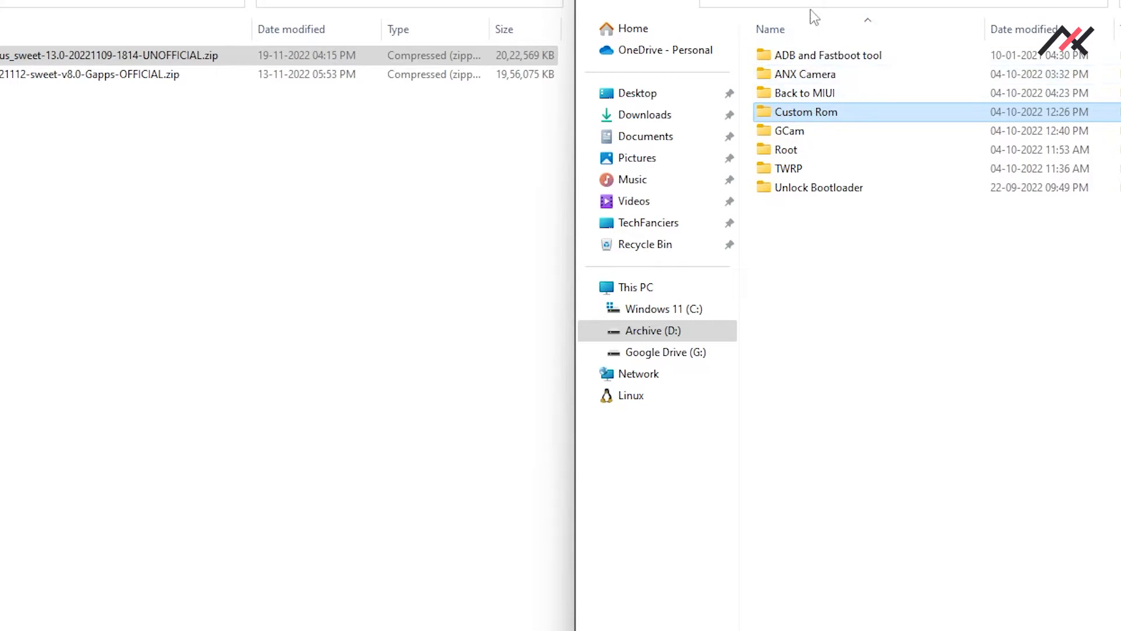
double_click(830, 55)
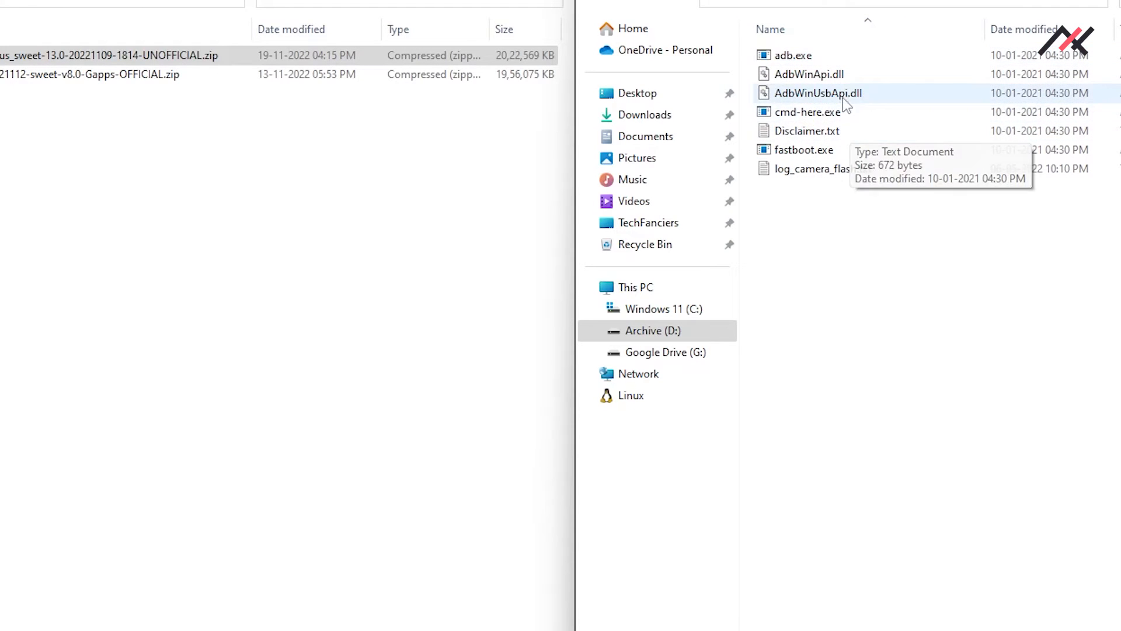
click(806, 111)
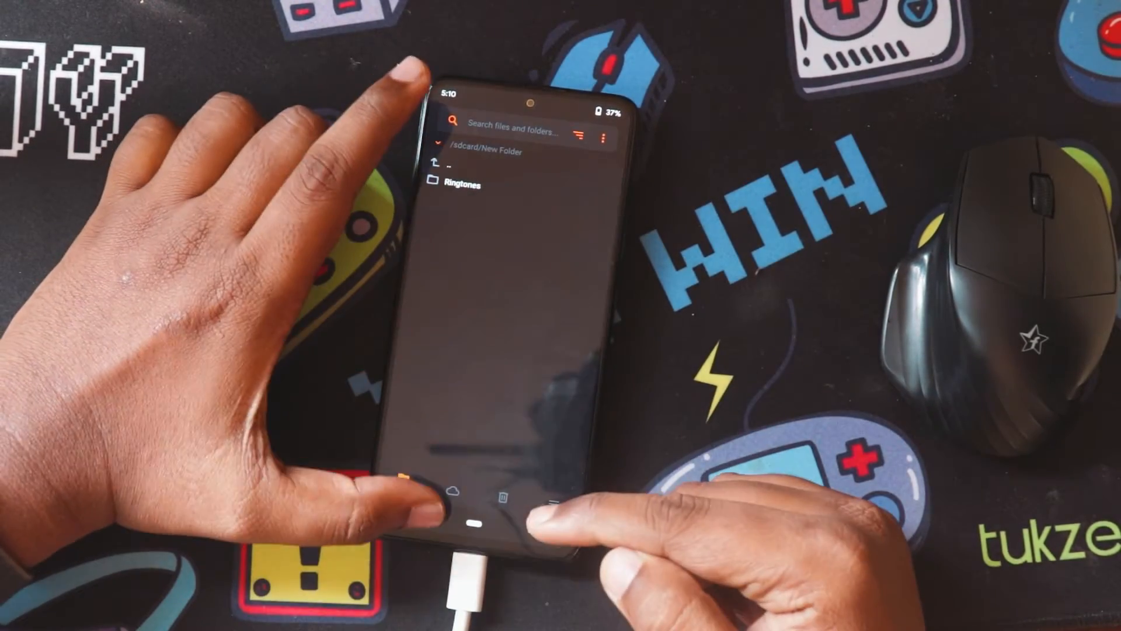
Open OrangeFox's Wipe screen, with Dalvik / ART Cache and Metadata ticked
click(455, 146)
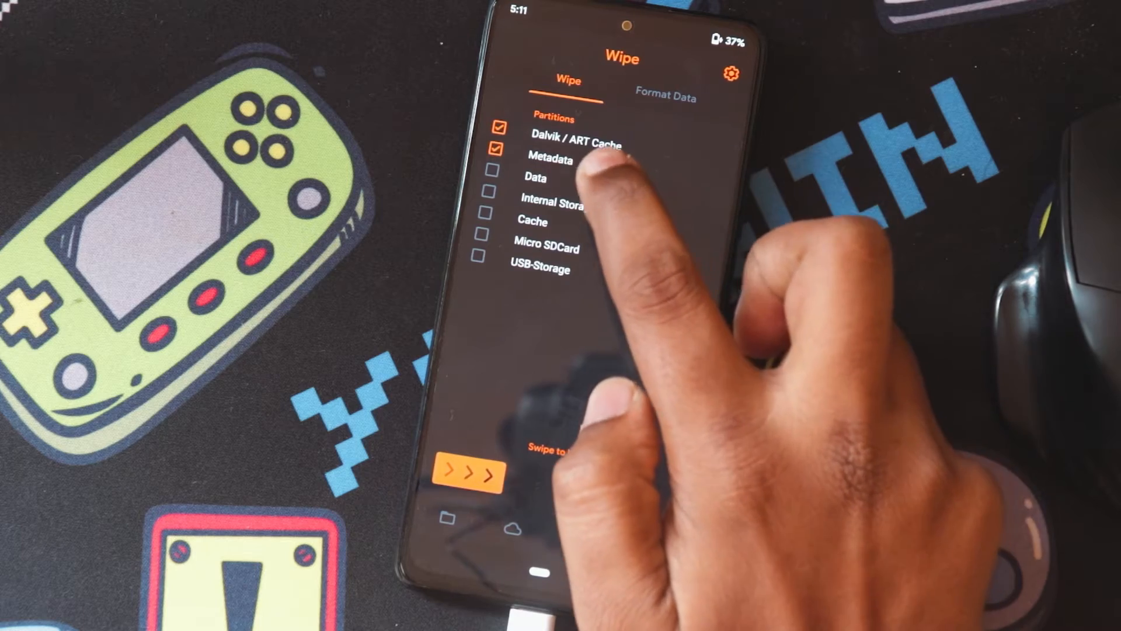
Wipe the ticked partitions and flash the PixelExperience zip from /sdcard
click(496, 178)
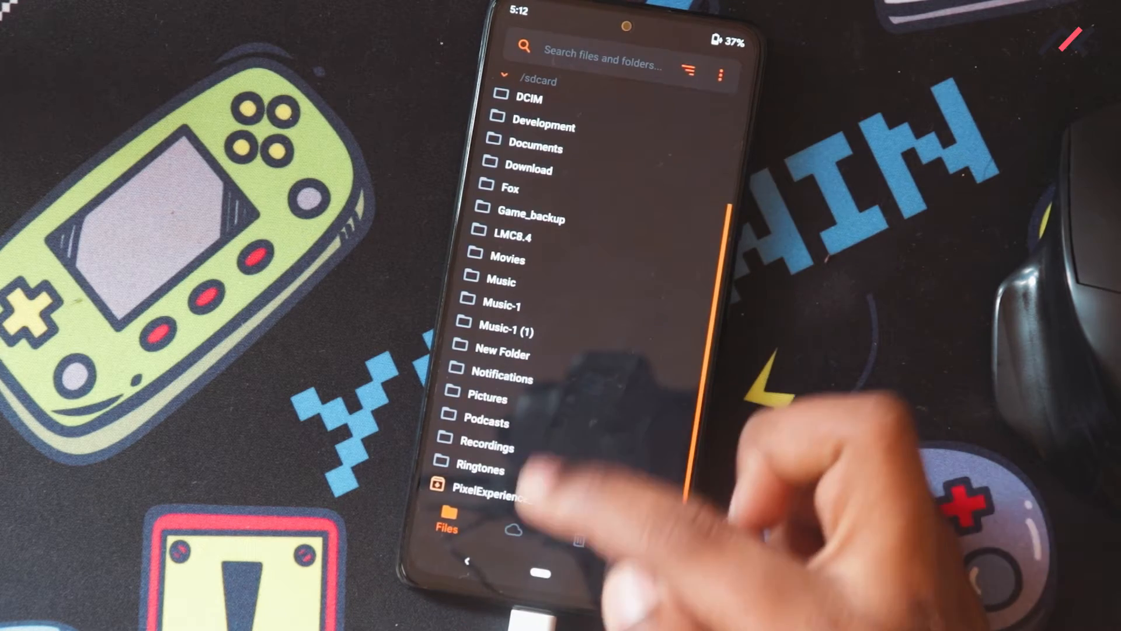
click(501, 486)
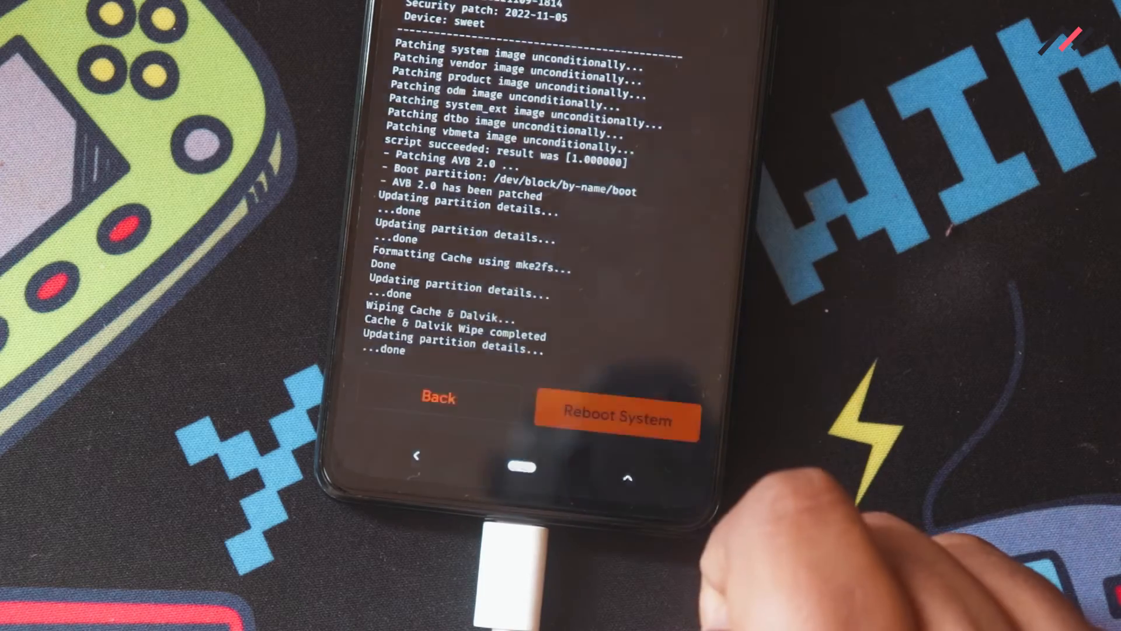
Leave the install log, reopen Wipe and switch to the Format Data tab
click(616, 417)
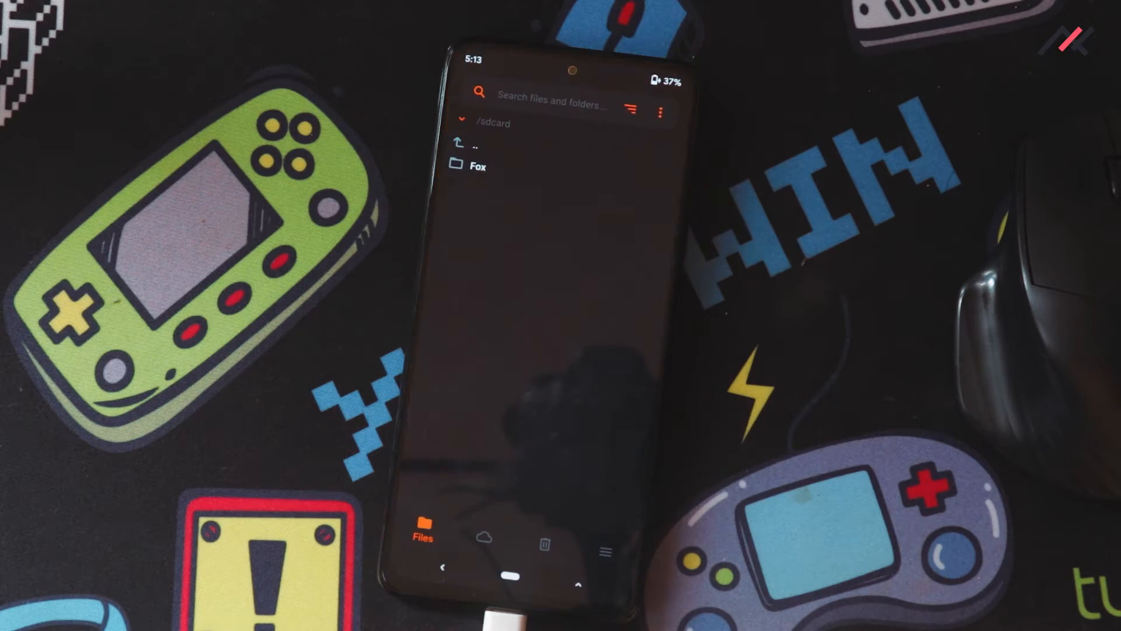
click(476, 166)
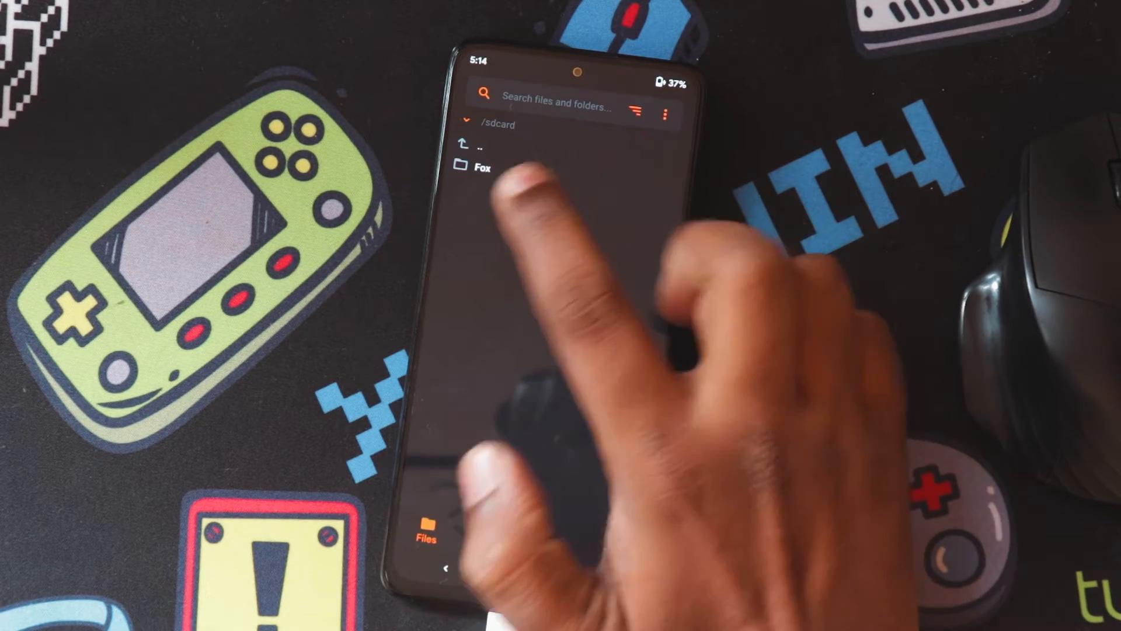
click(557, 104)
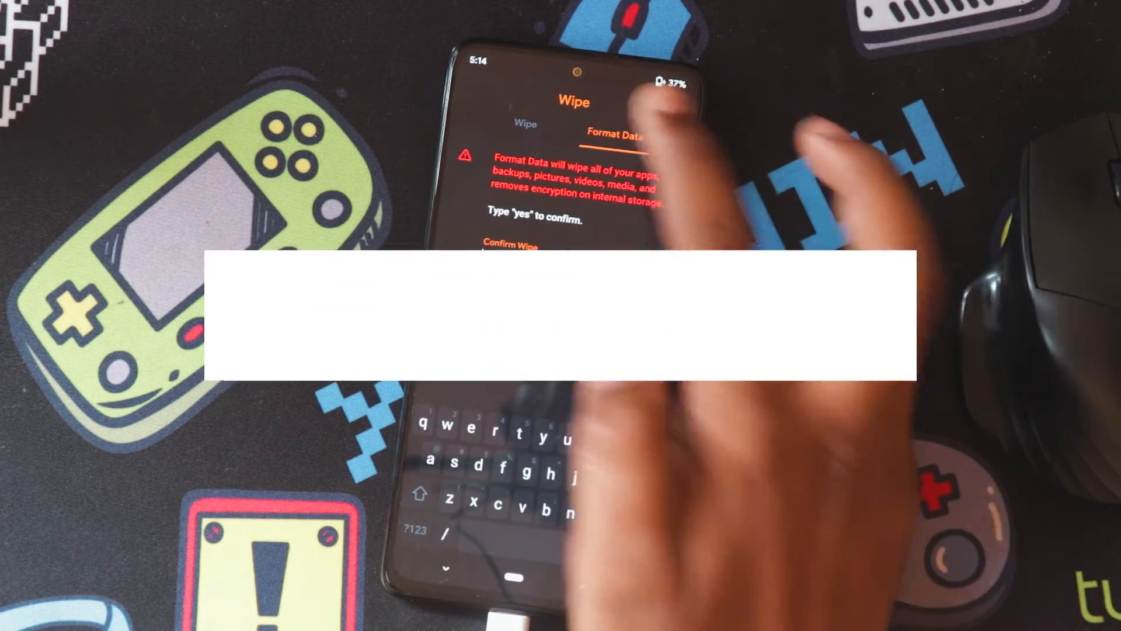
Enter 'yes' to format the data partition and remove encryption
text(yes)
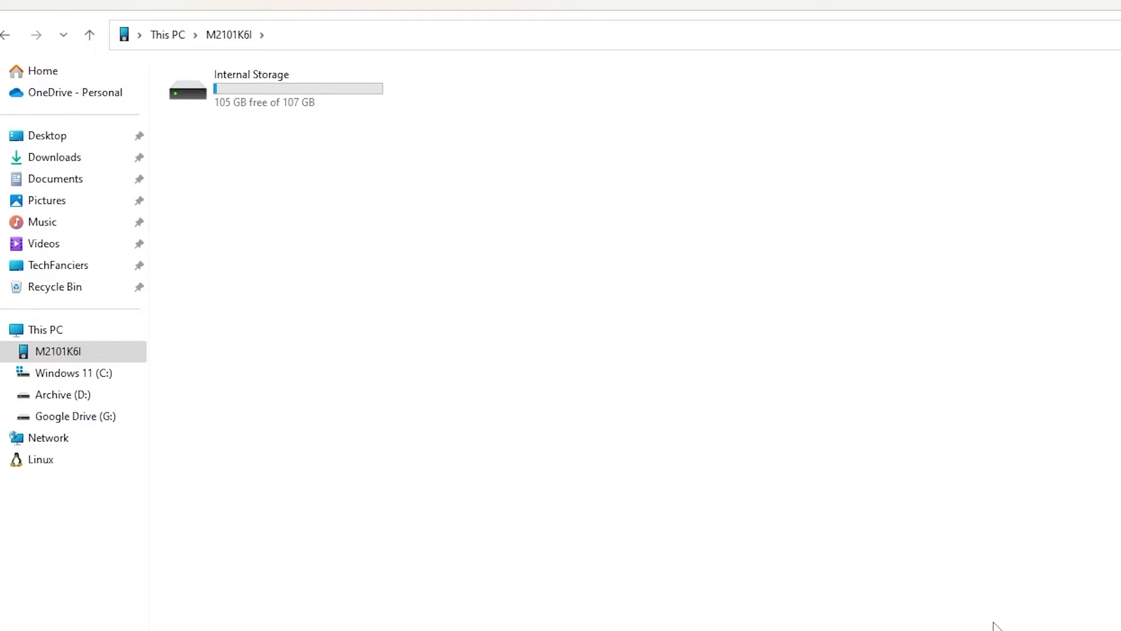
mouse_move(655, 278)
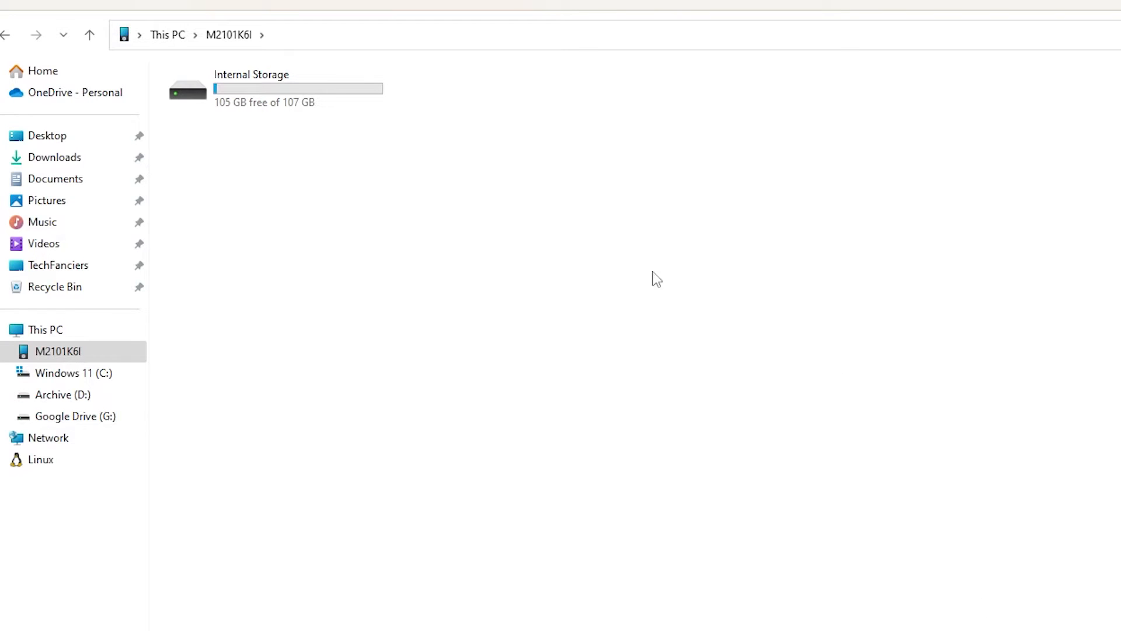
Open the phone's Internal Storage, then the Sweet folder in Downloads holding the ROM zip
double_click(251, 86)
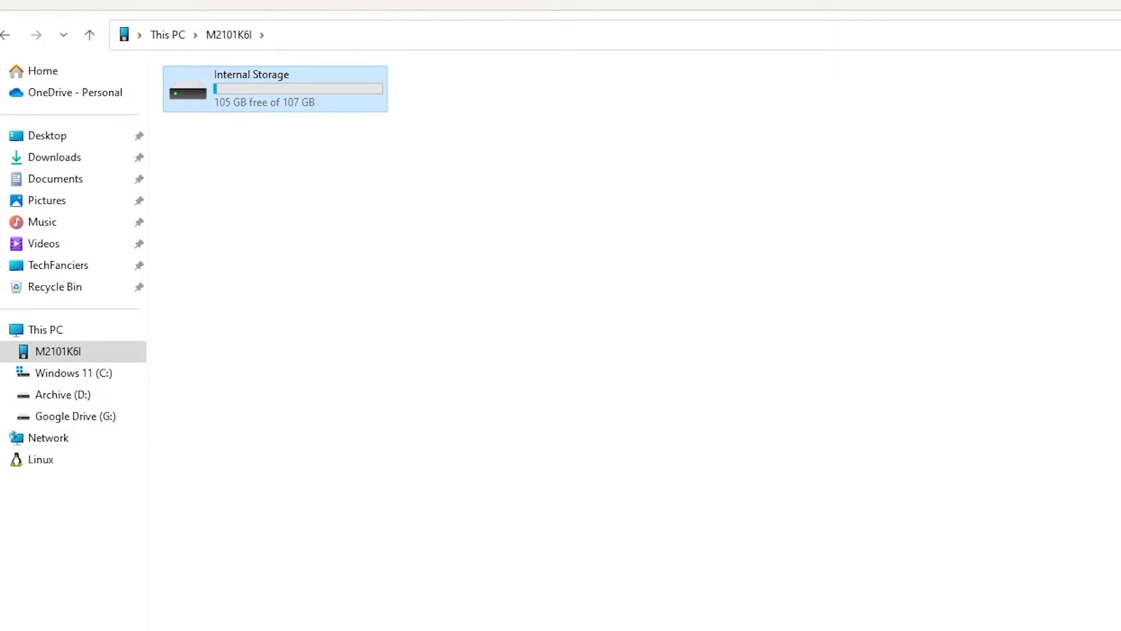
mouse_move(230, 151)
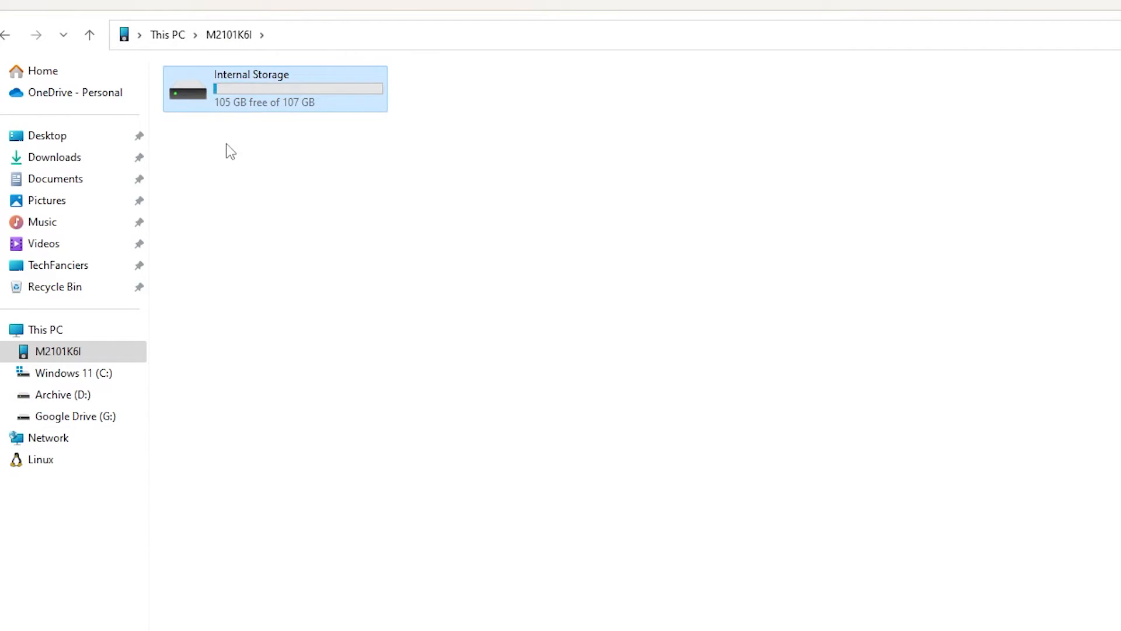
click(54, 156)
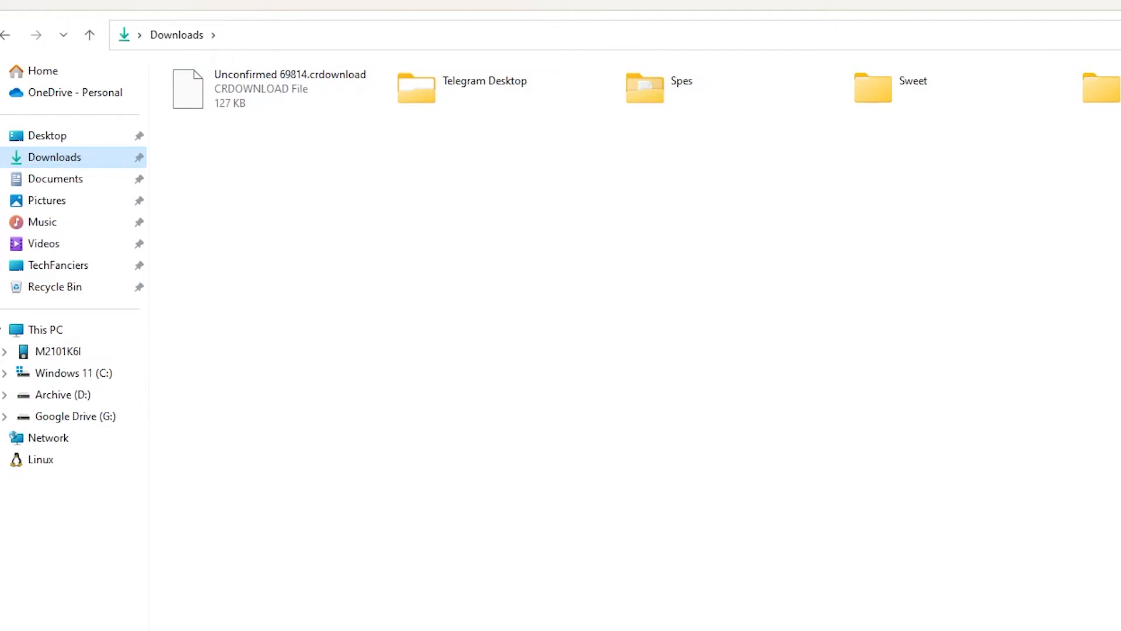
double_click(912, 86)
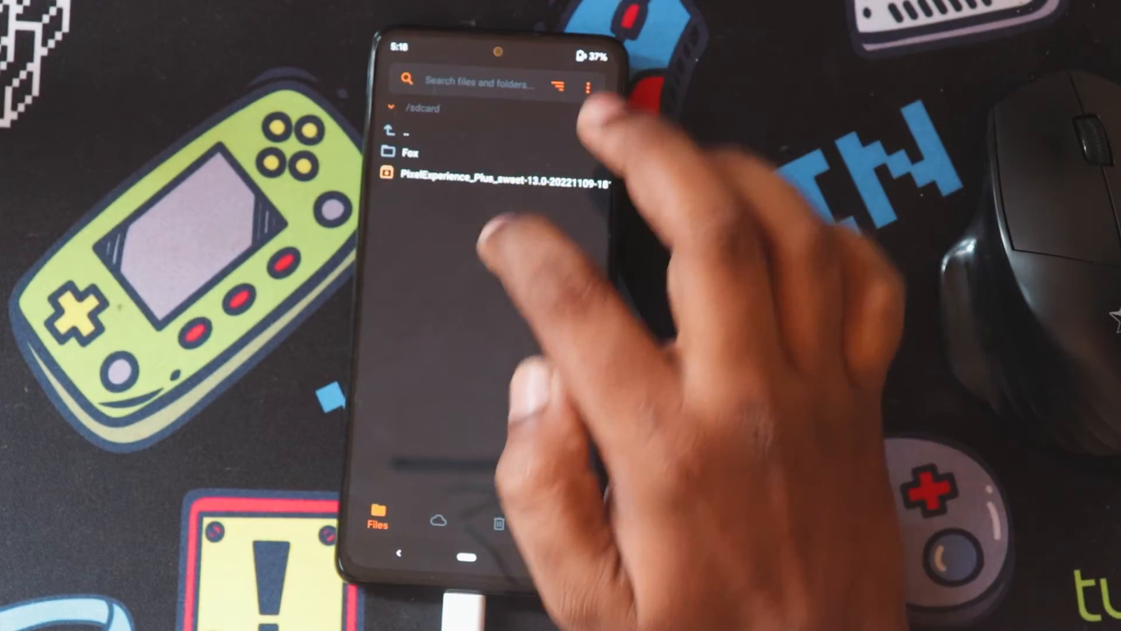
Reboot the phone into recovery from OrangeFox's Reboot options
click(497, 175)
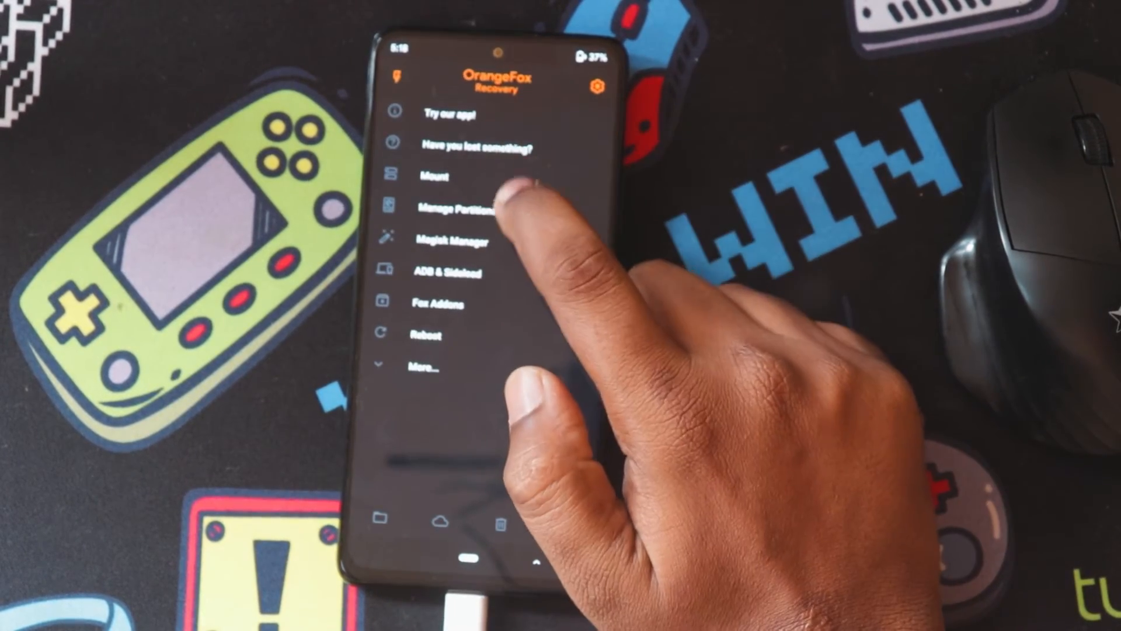
click(437, 176)
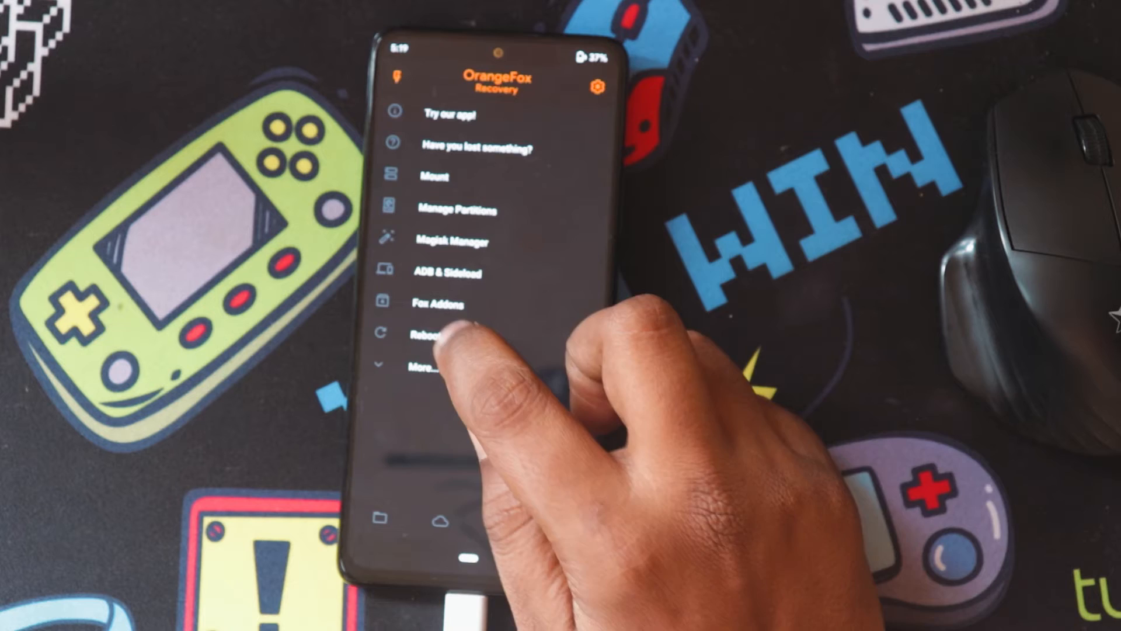
click(430, 334)
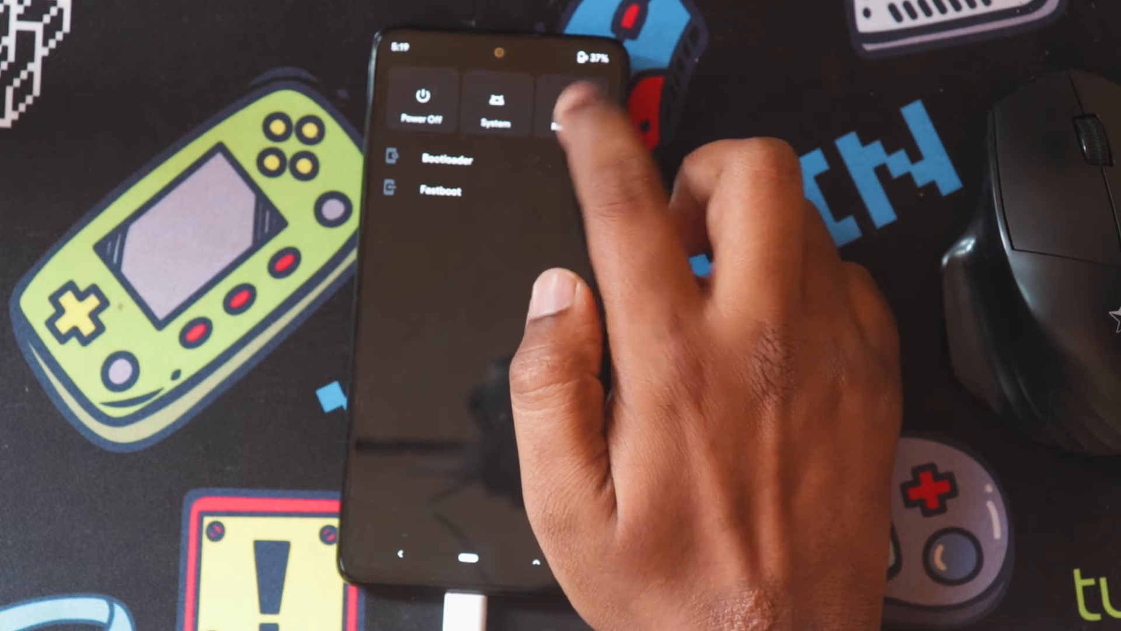
click(564, 108)
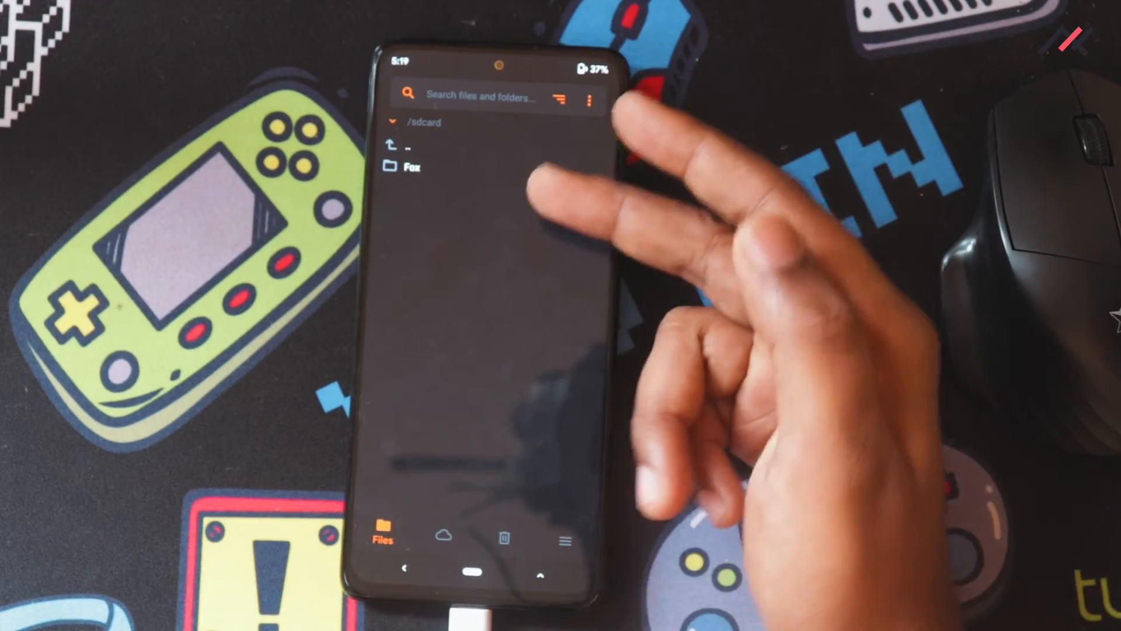
Check the Fox folder, open the Mount screen, and open the phone's storage on the PC
click(414, 168)
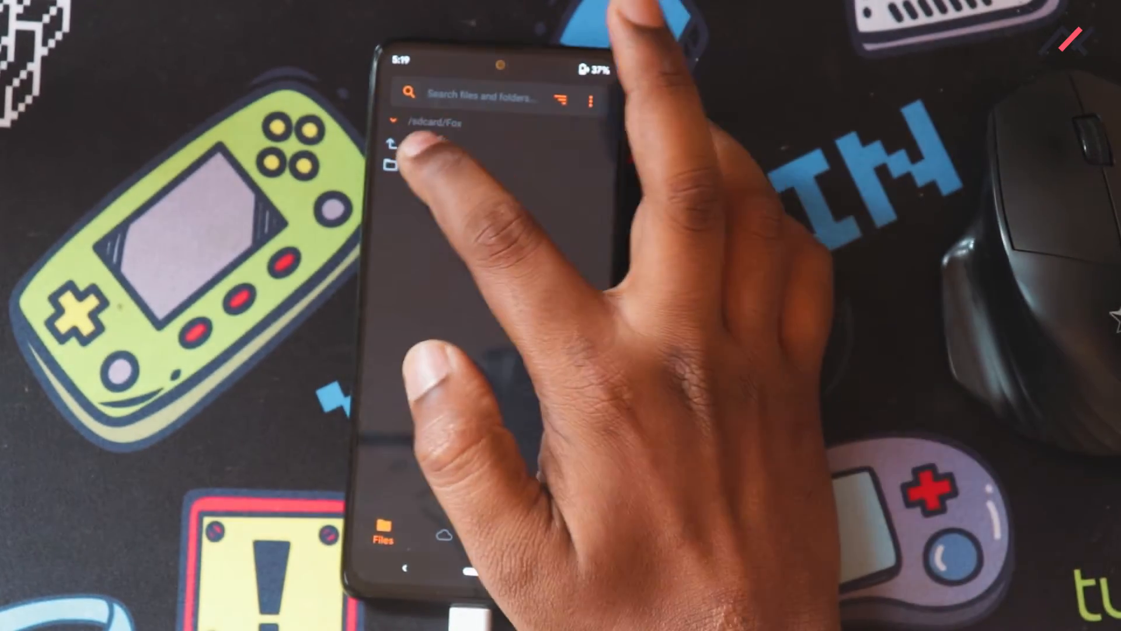
click(591, 98)
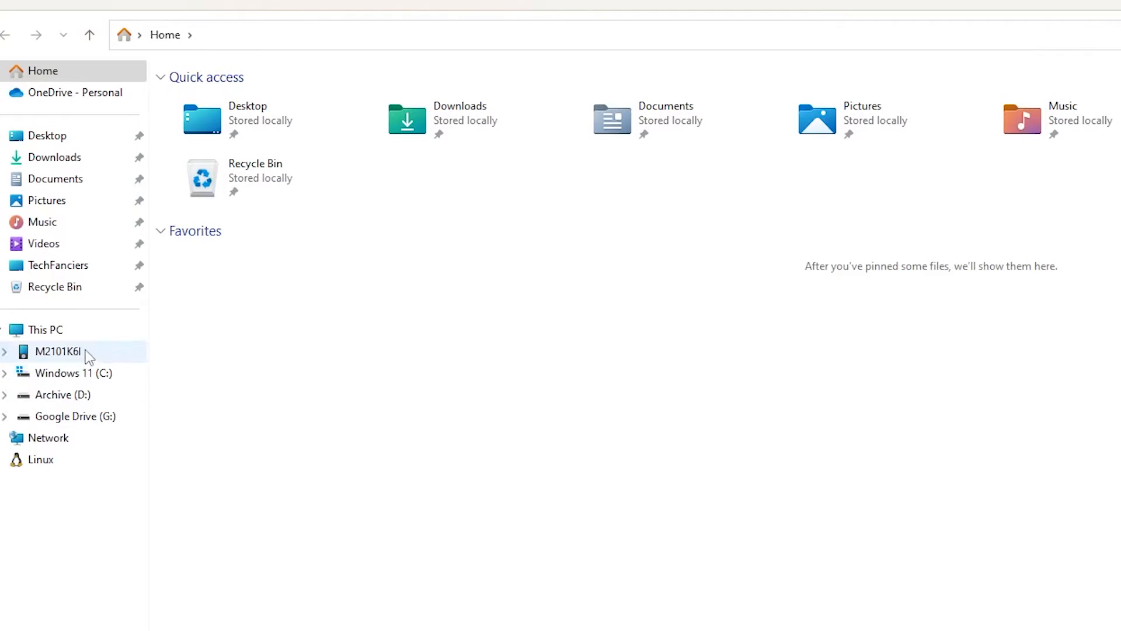
double_click(58, 351)
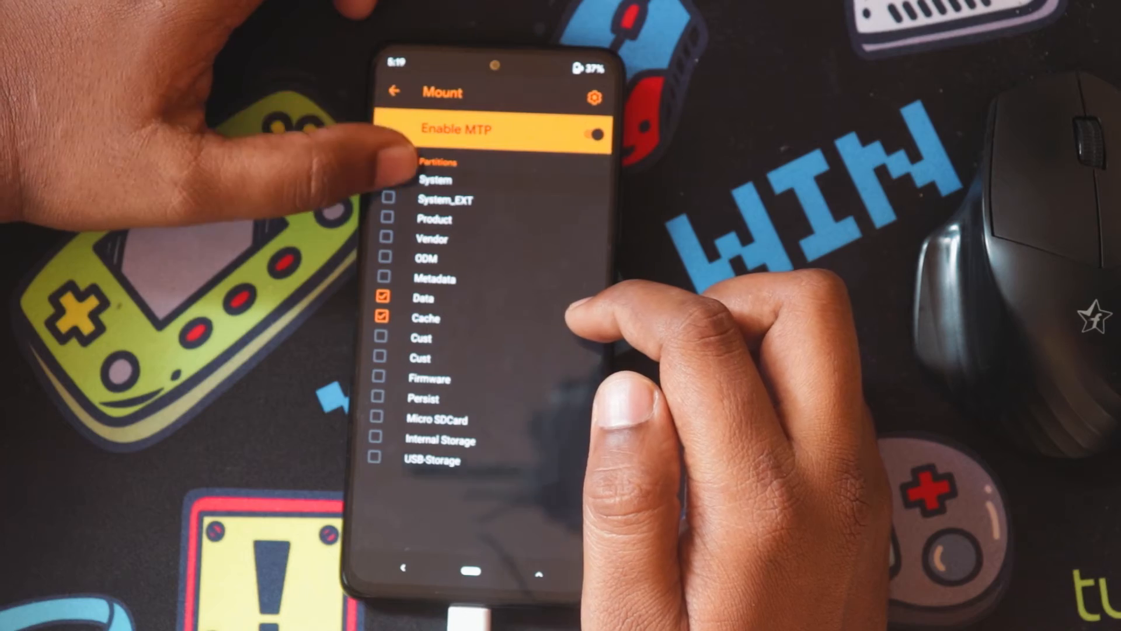
Open ADB & Sideload from the main menu with Dalvik and cache wipe afterward enabled
click(394, 91)
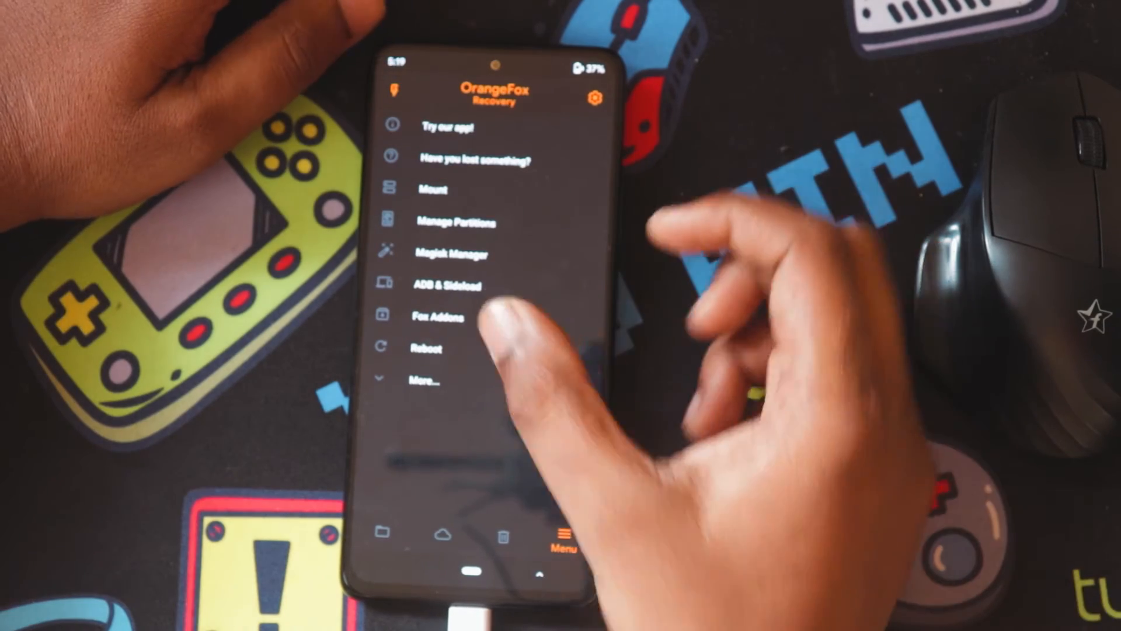
click(446, 284)
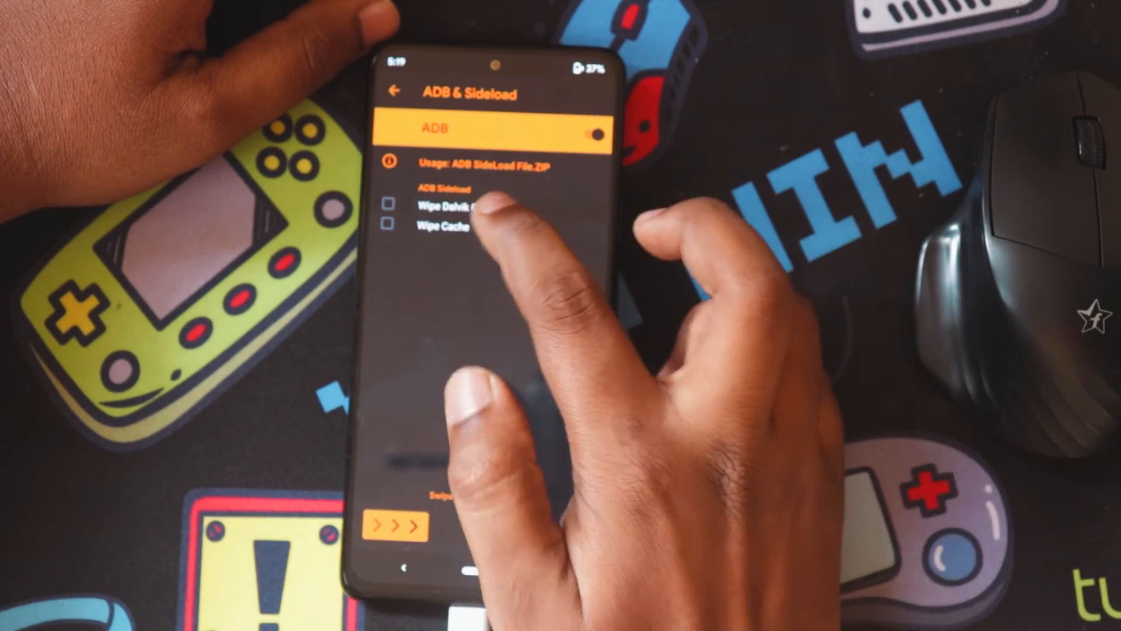
click(395, 528)
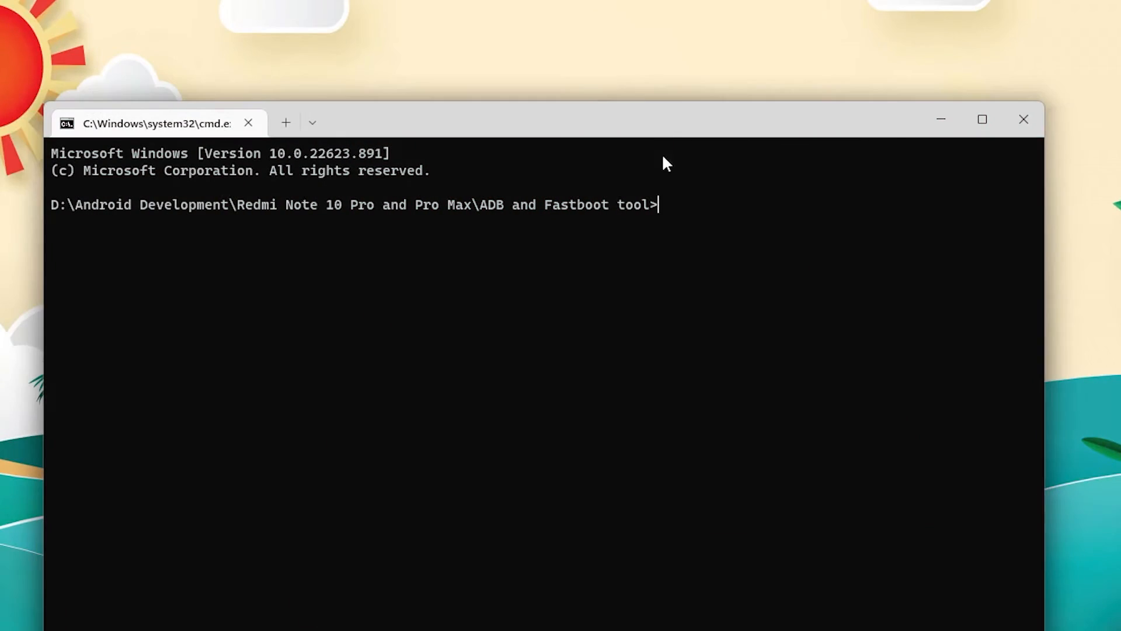
Run adb sideload with the Pixel Experience Plus zip from the ADB tool folder
text(adb)
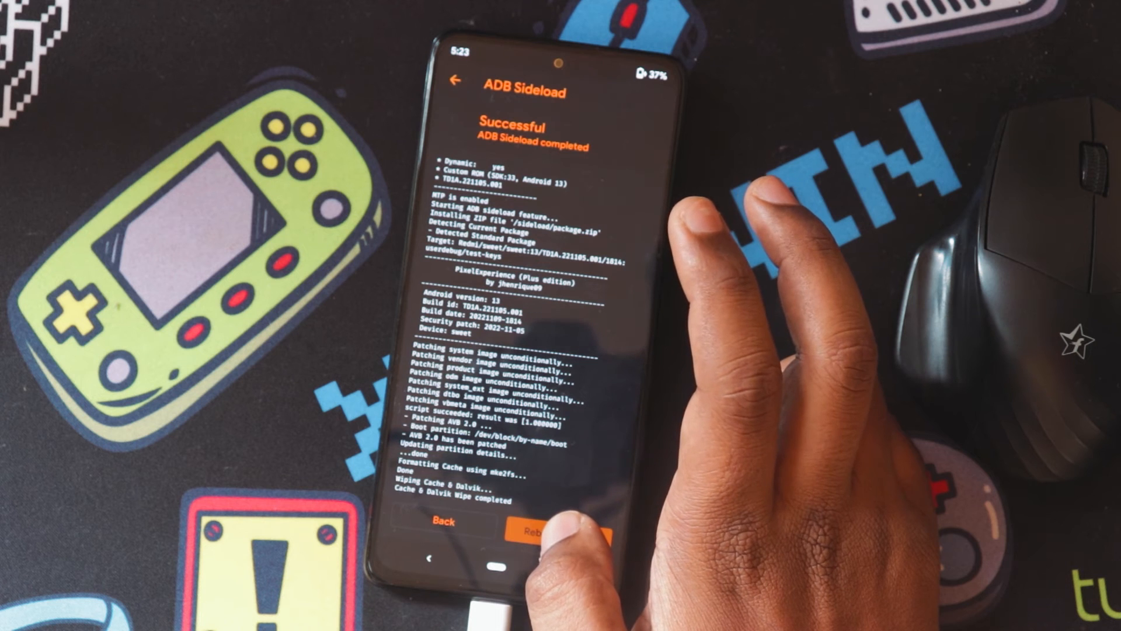
Reboot into the newly installed Pixel Experience system after the sideload completes
click(550, 531)
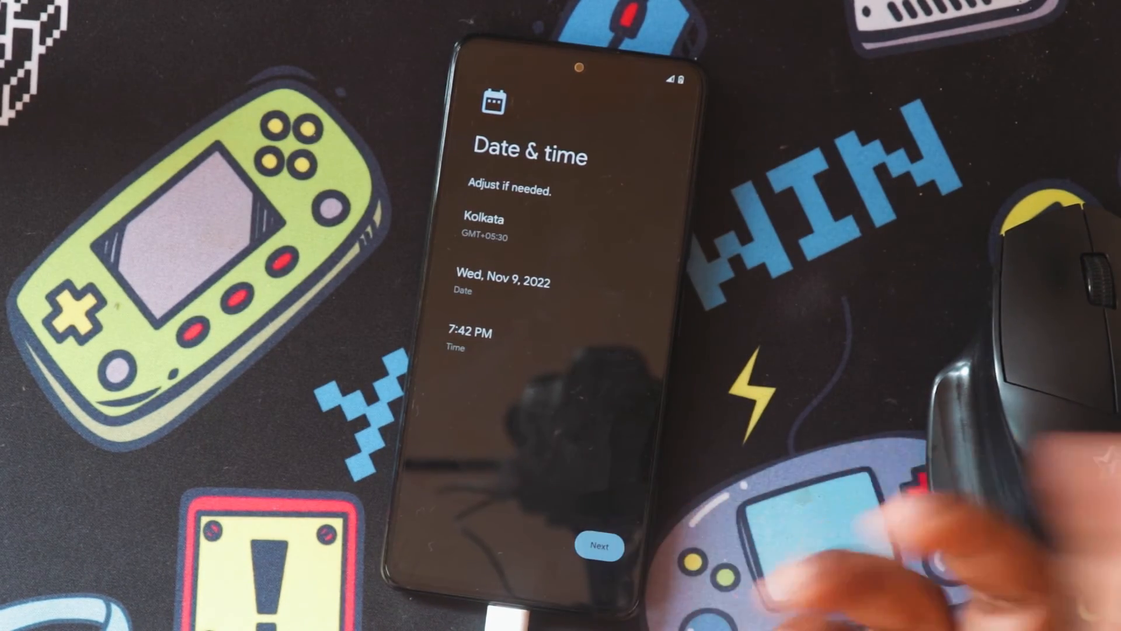
Accept the date and time, then pick Pattern from the screen lock options
click(600, 545)
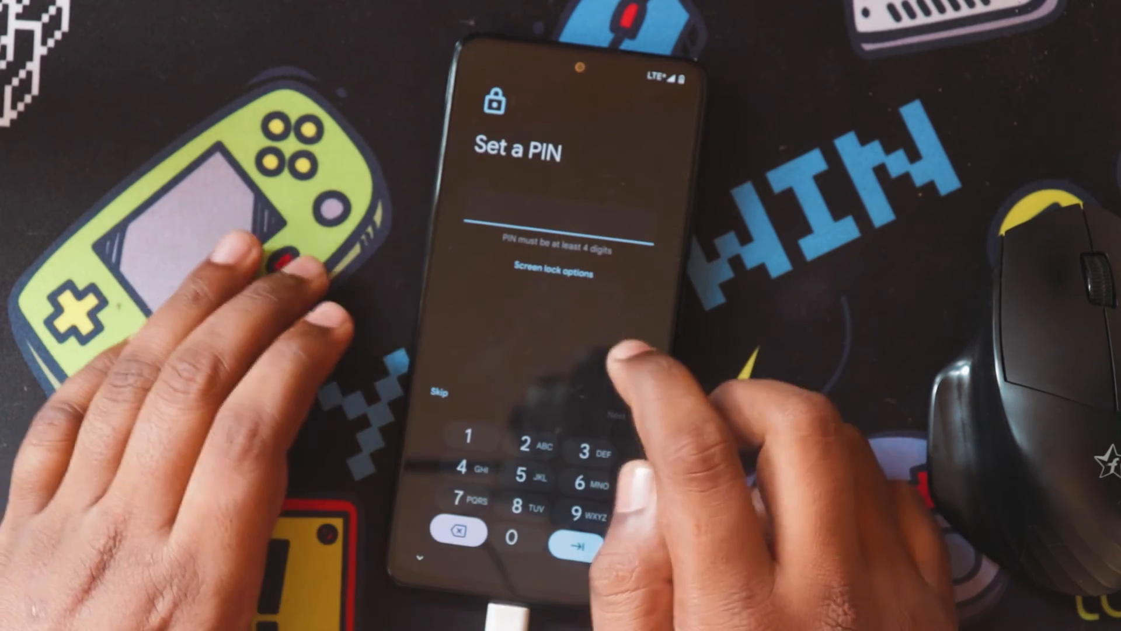
click(439, 392)
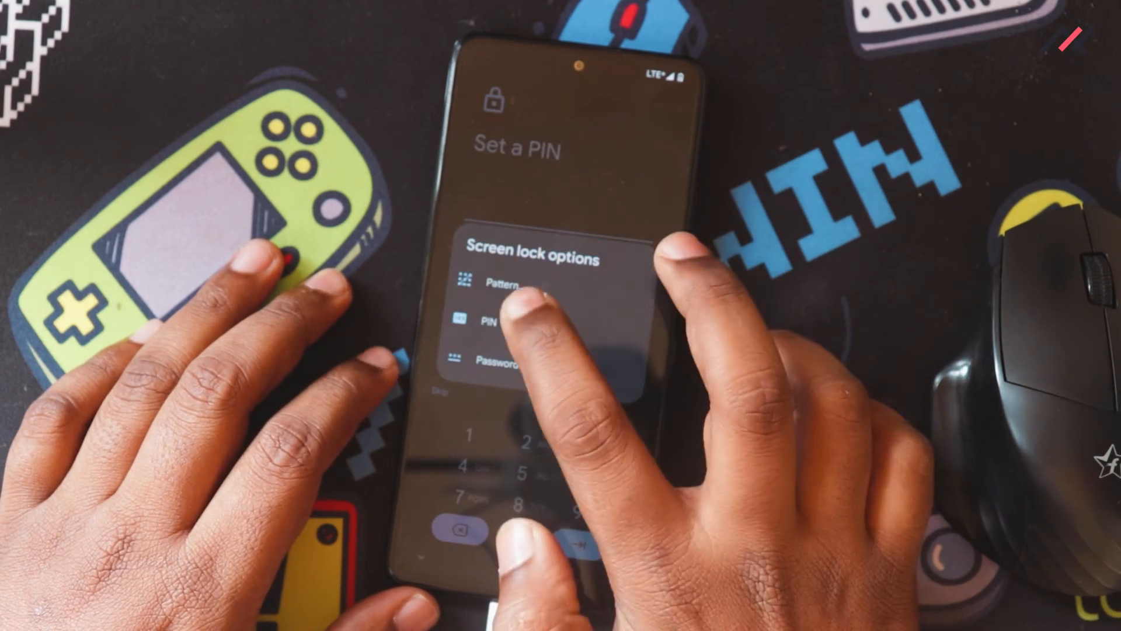
click(494, 284)
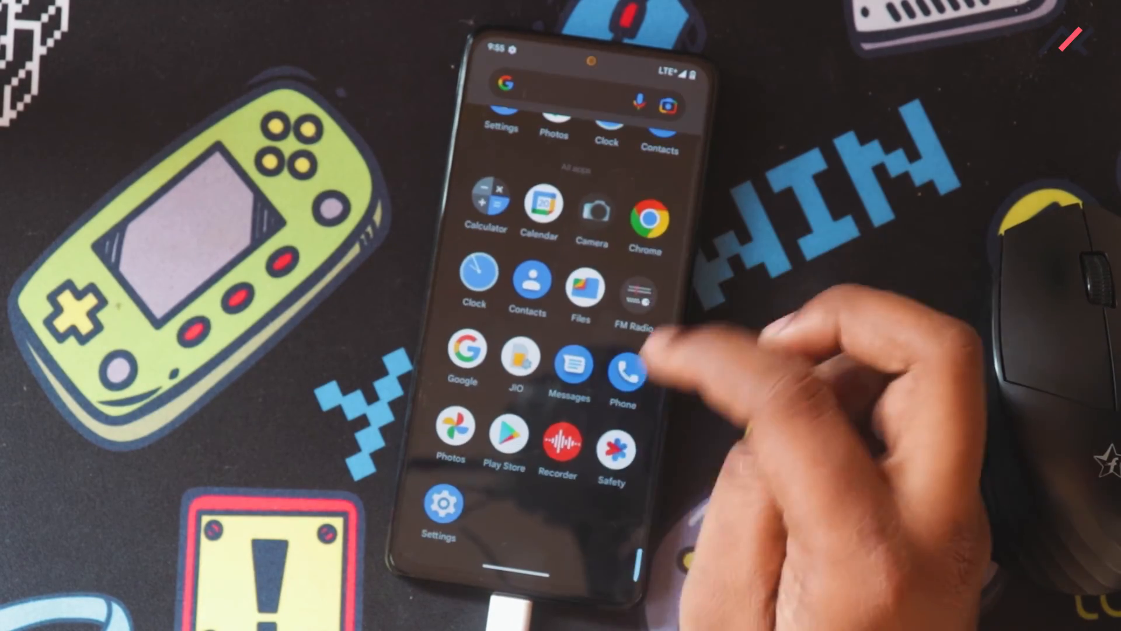
Open Settings' About phone and check Android 13 and the Pixel Experience Plus build
click(439, 503)
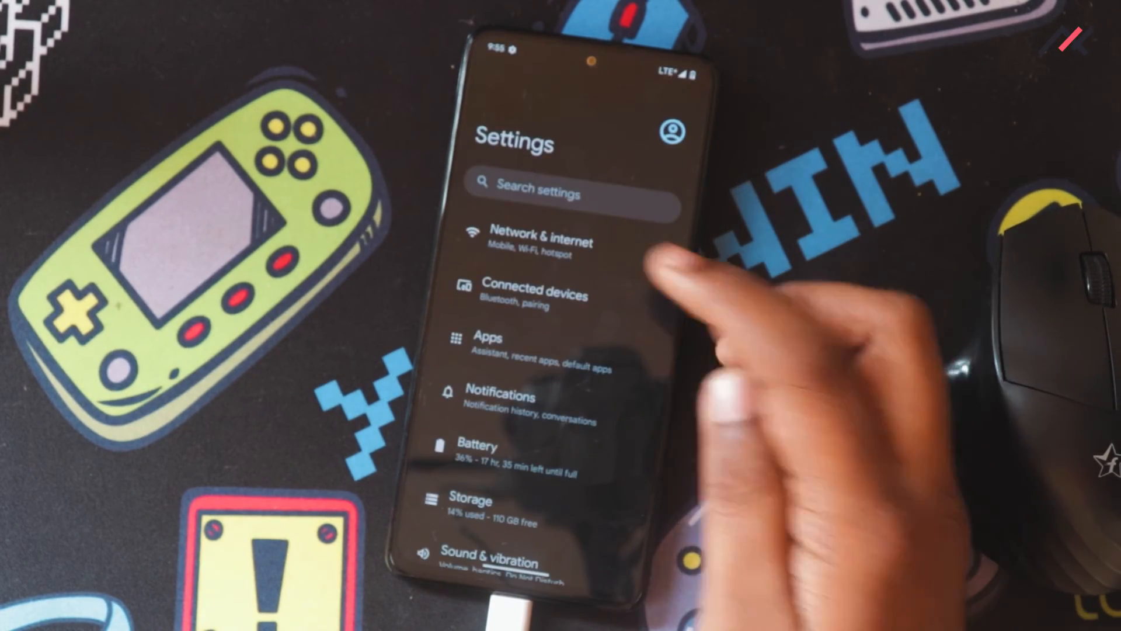
scroll(down, 3)
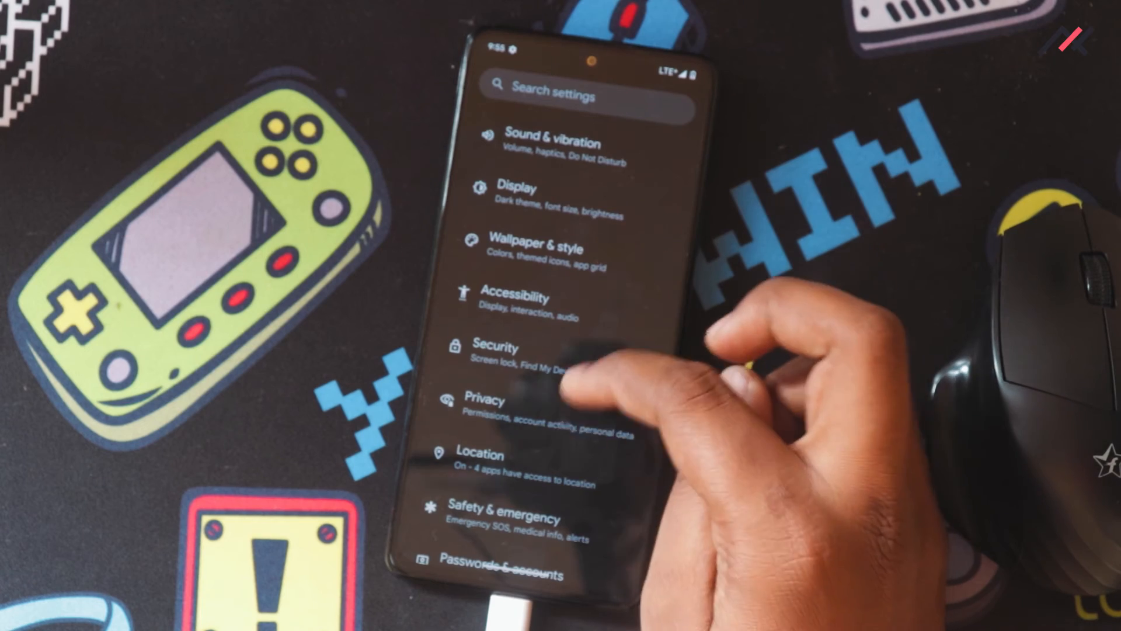
scroll(down, 3)
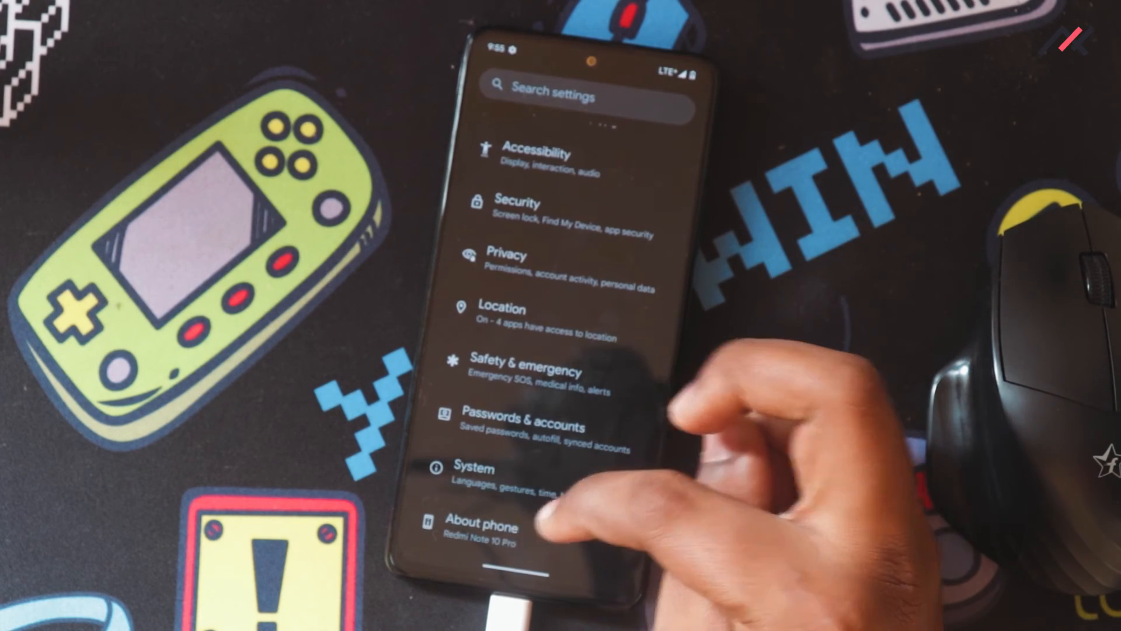
click(481, 522)
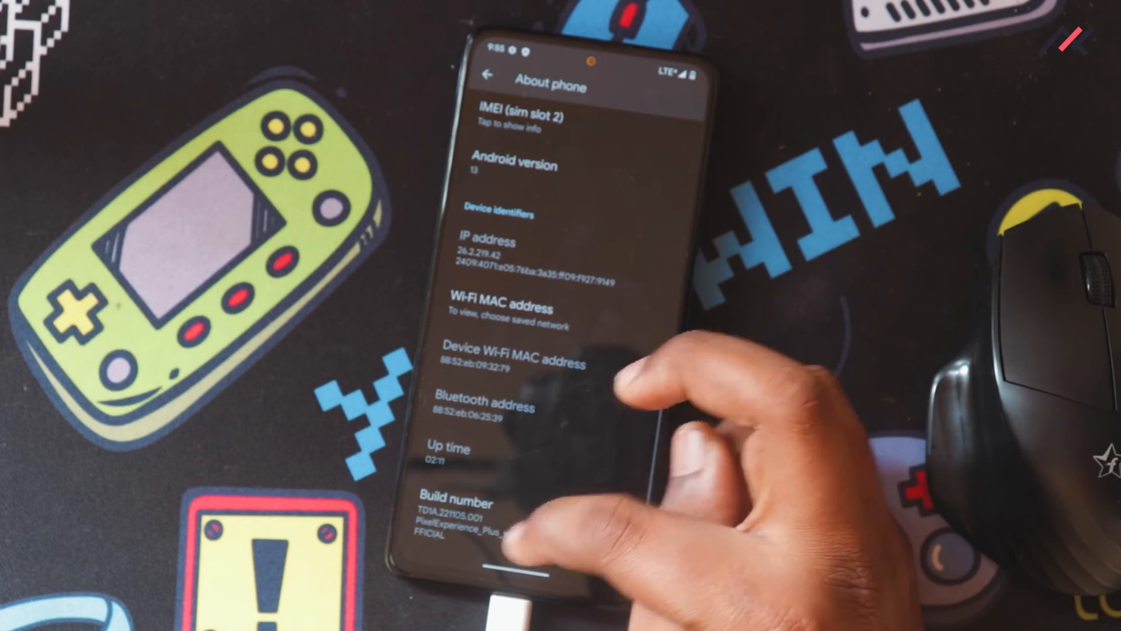
click(513, 165)
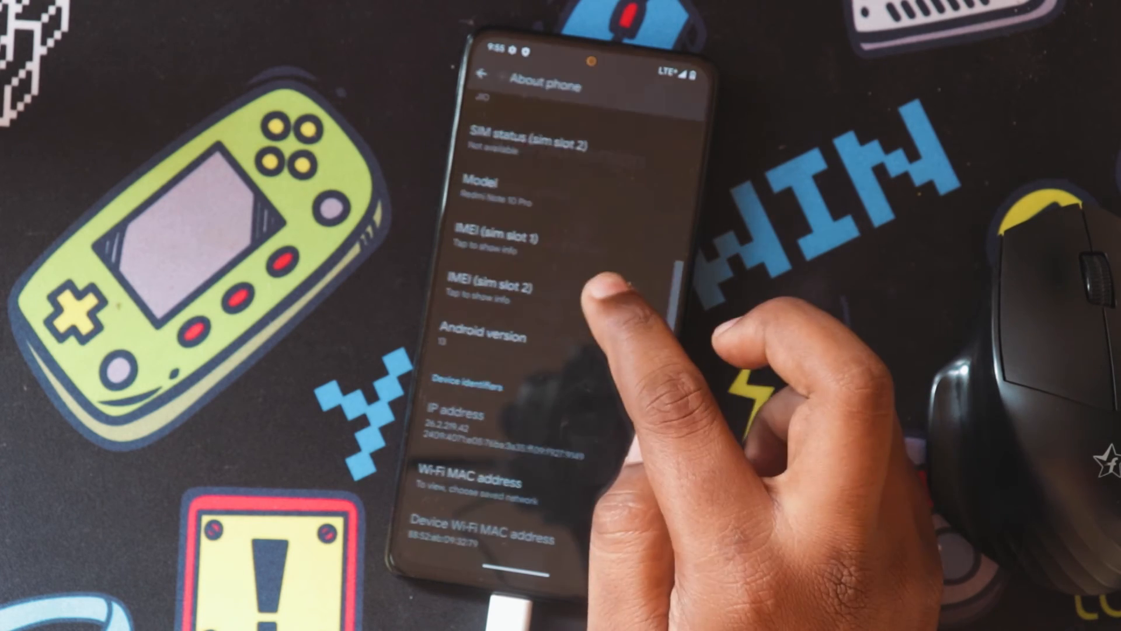
scroll(down, 3)
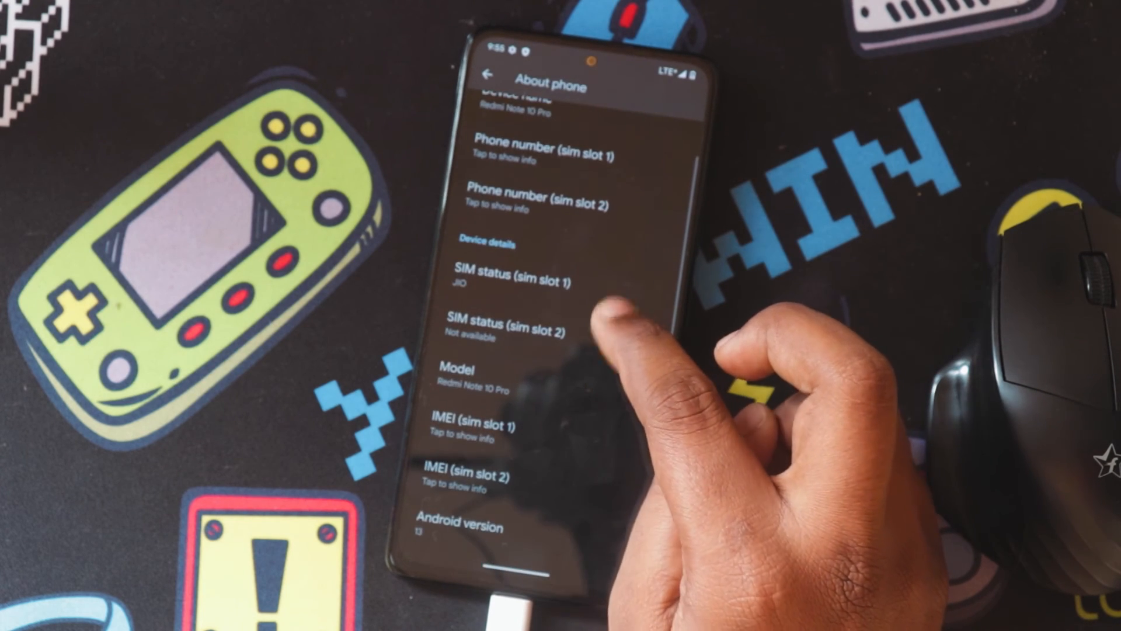
scroll(down, 3)
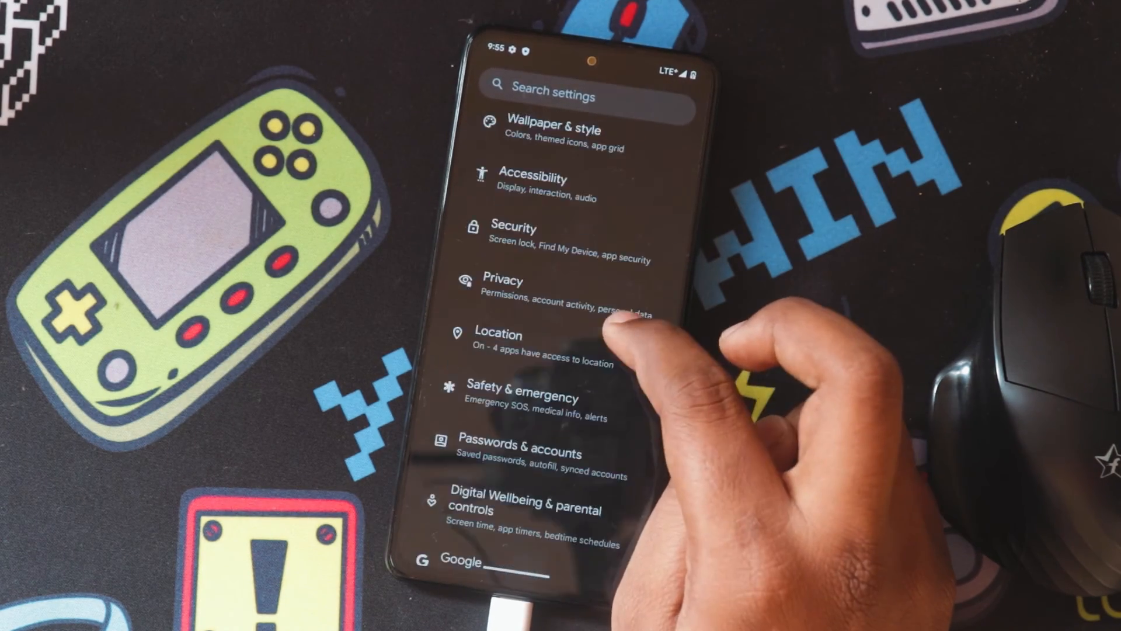
Browse Wallpaper & style, then open Security to see the pattern screen lock
click(547, 129)
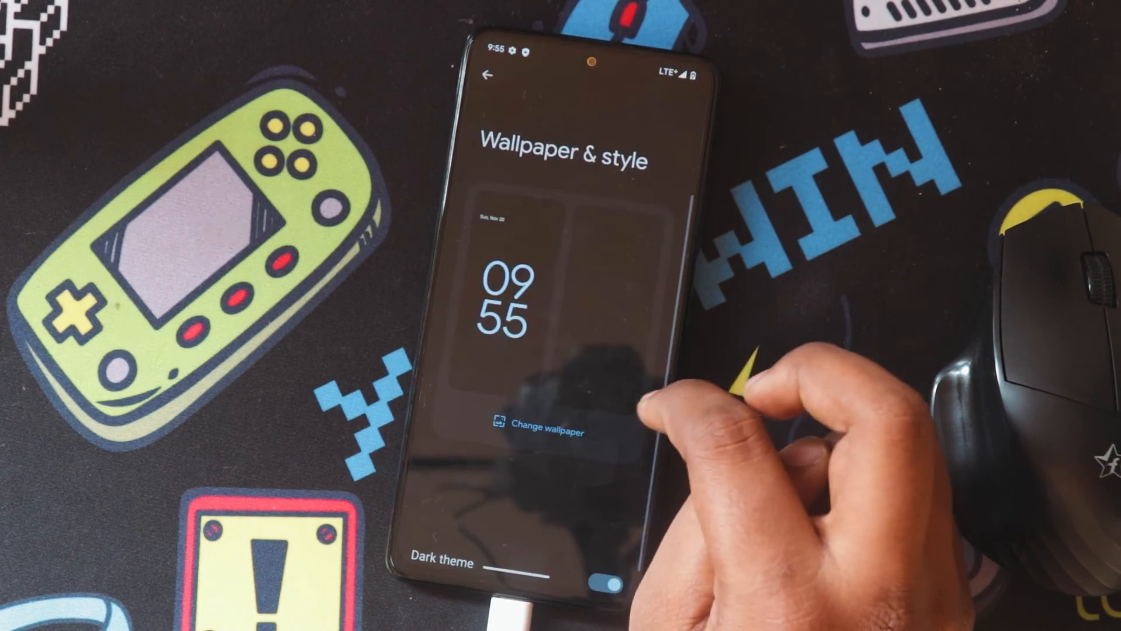
click(491, 76)
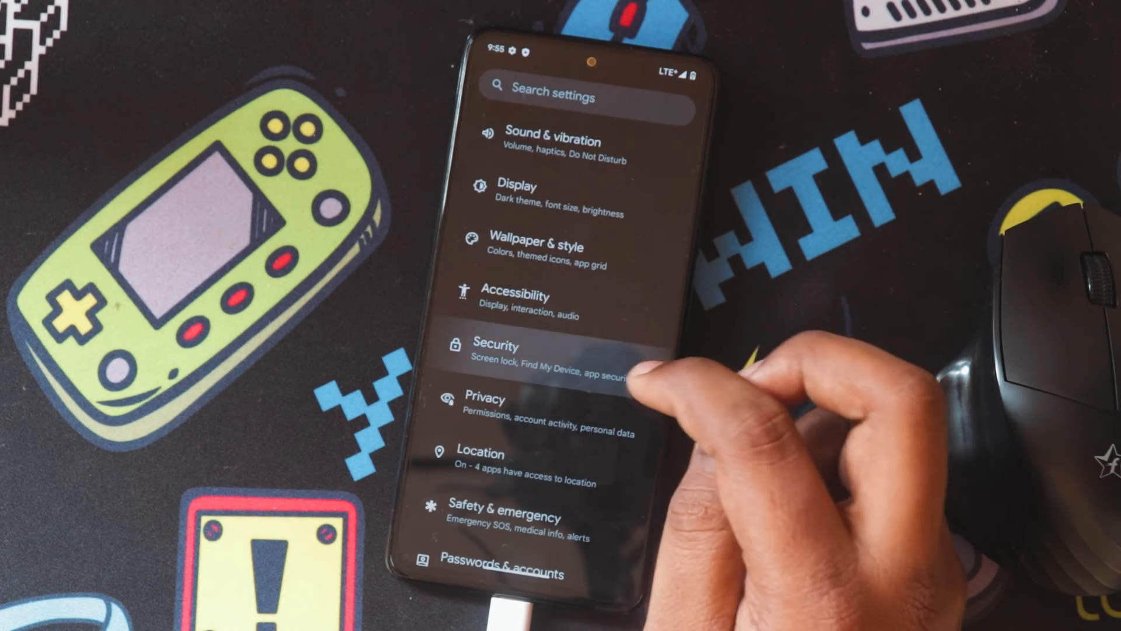
click(496, 356)
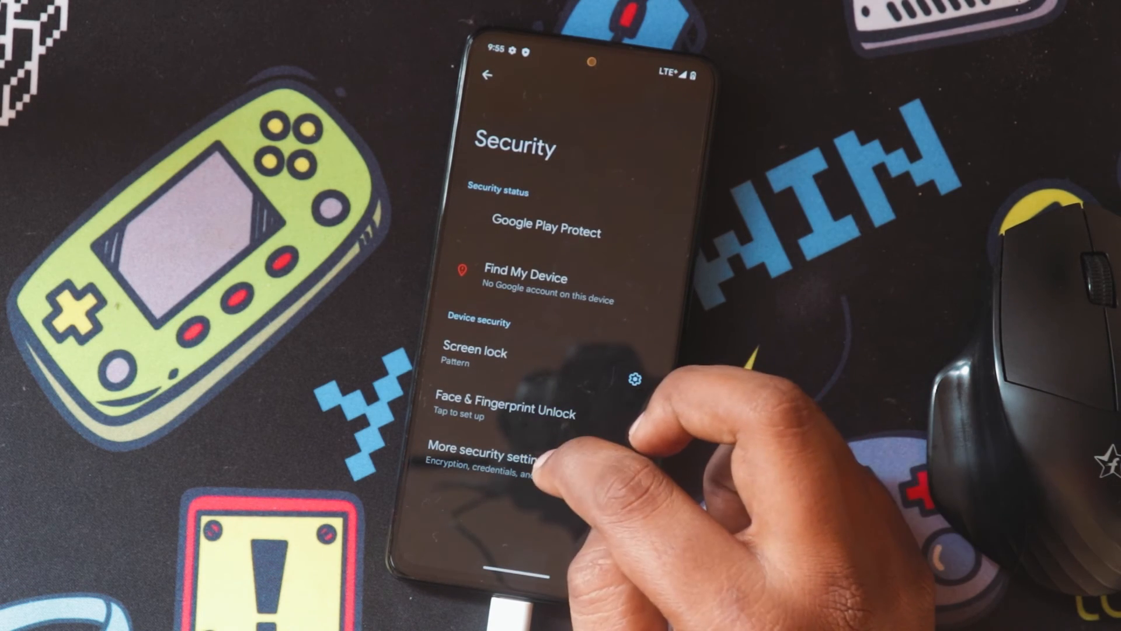
click(500, 453)
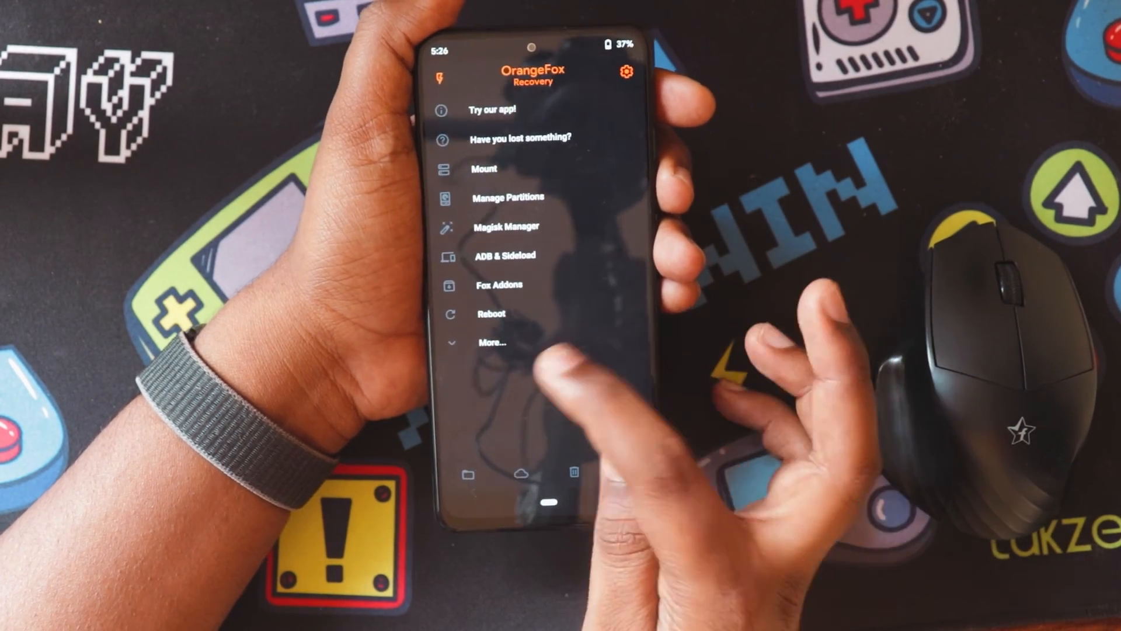
Tap Reboot in OrangeFox's main menu to show Power Off, System, Recovery, Bootloader, Fastboot
click(491, 314)
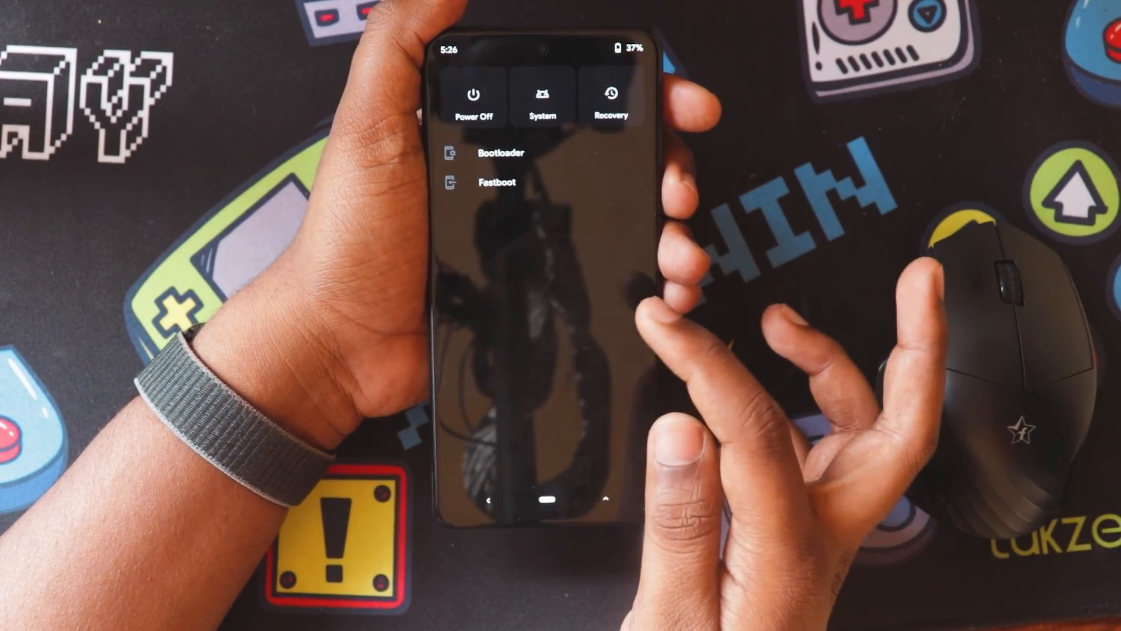